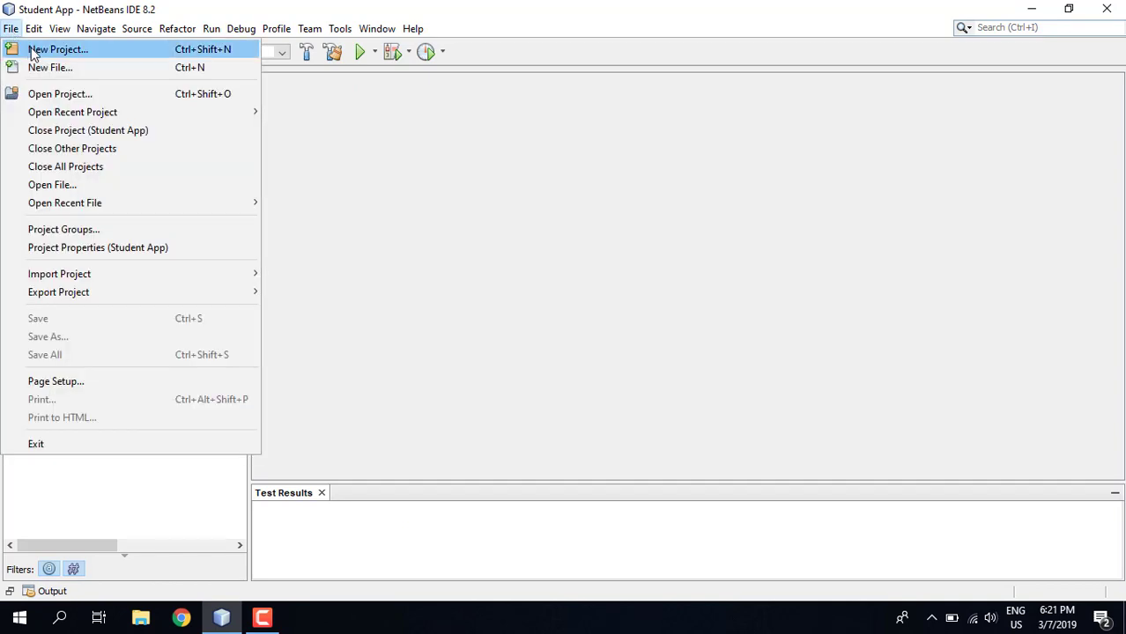
# Start a JavaFX FXML Application wizard, abandon it, and run the Student App project
pyautogui.click(63, 49)
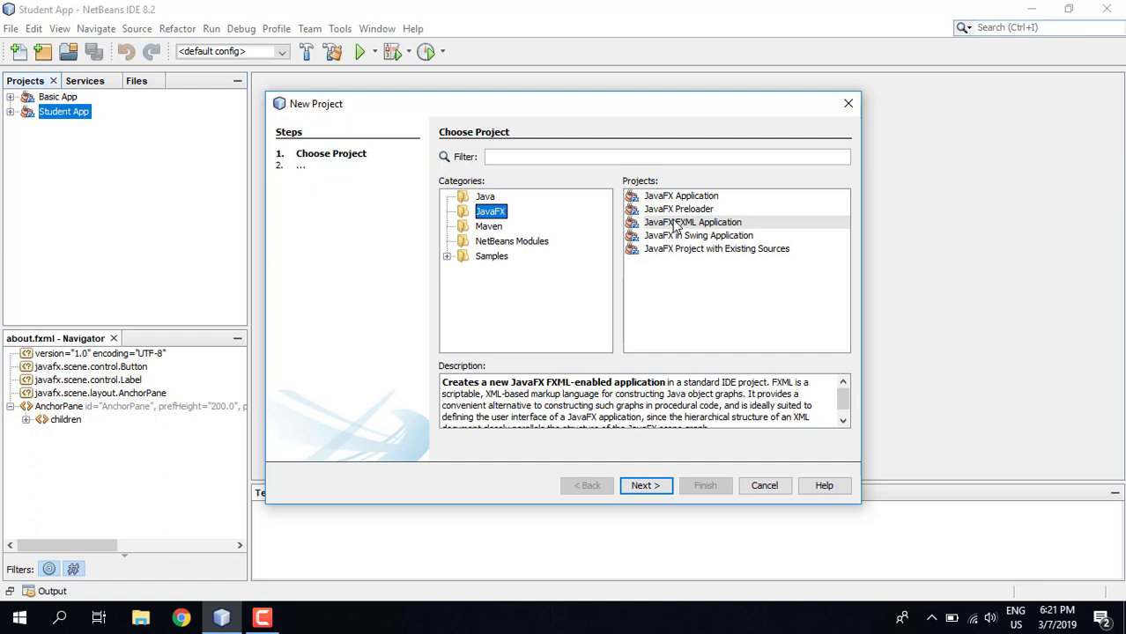
pyautogui.click(692, 222)
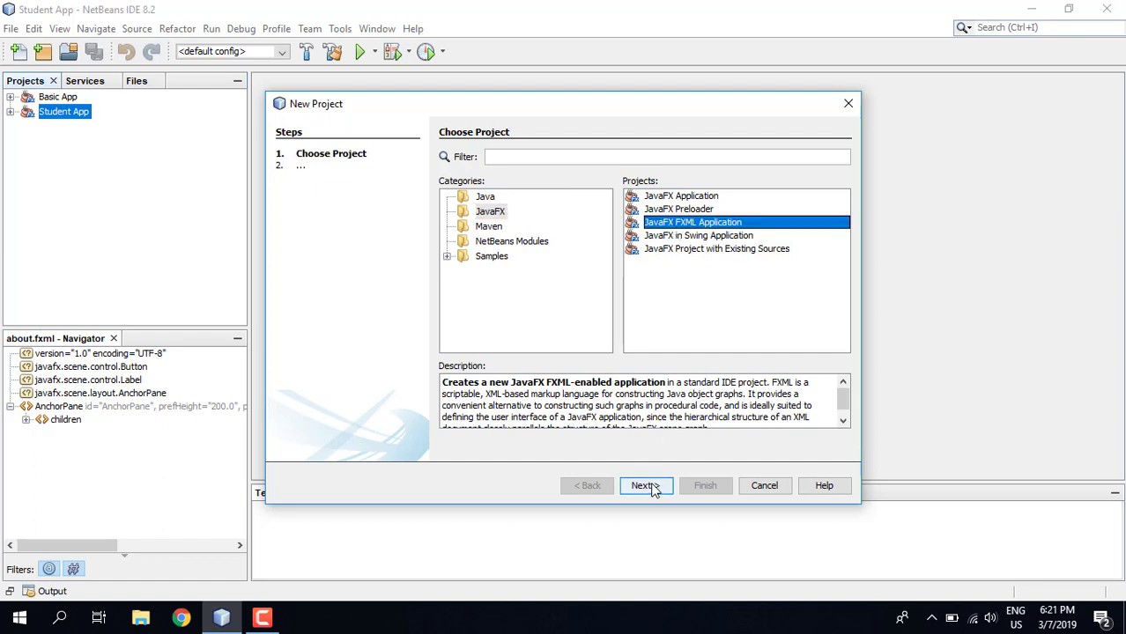
pyautogui.click(645, 487)
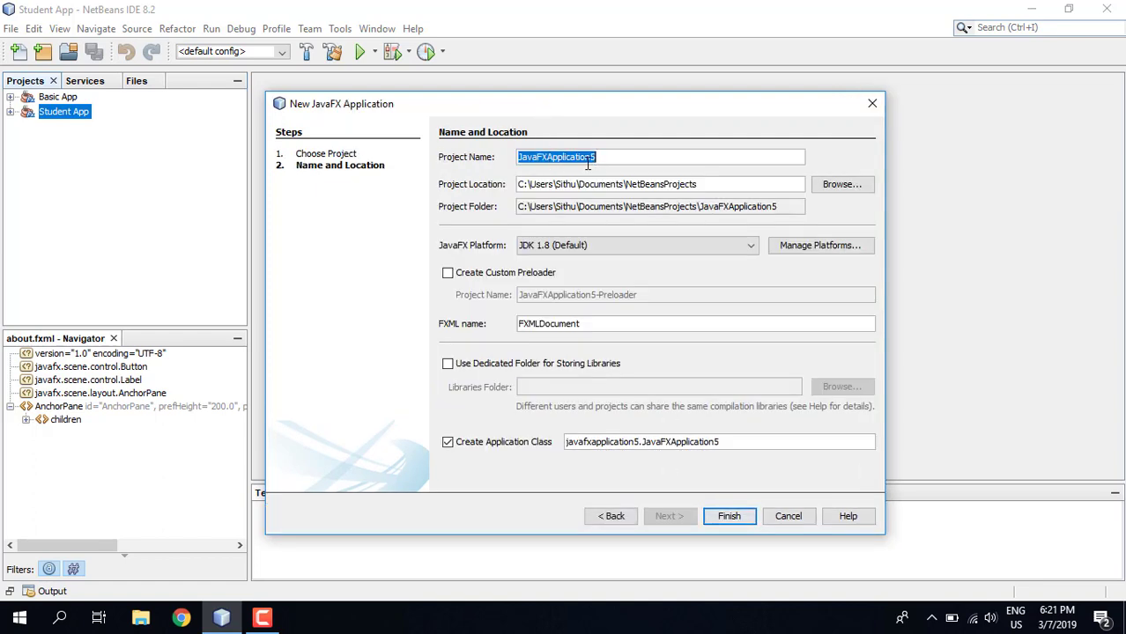
pyautogui.moveTo(839, 114)
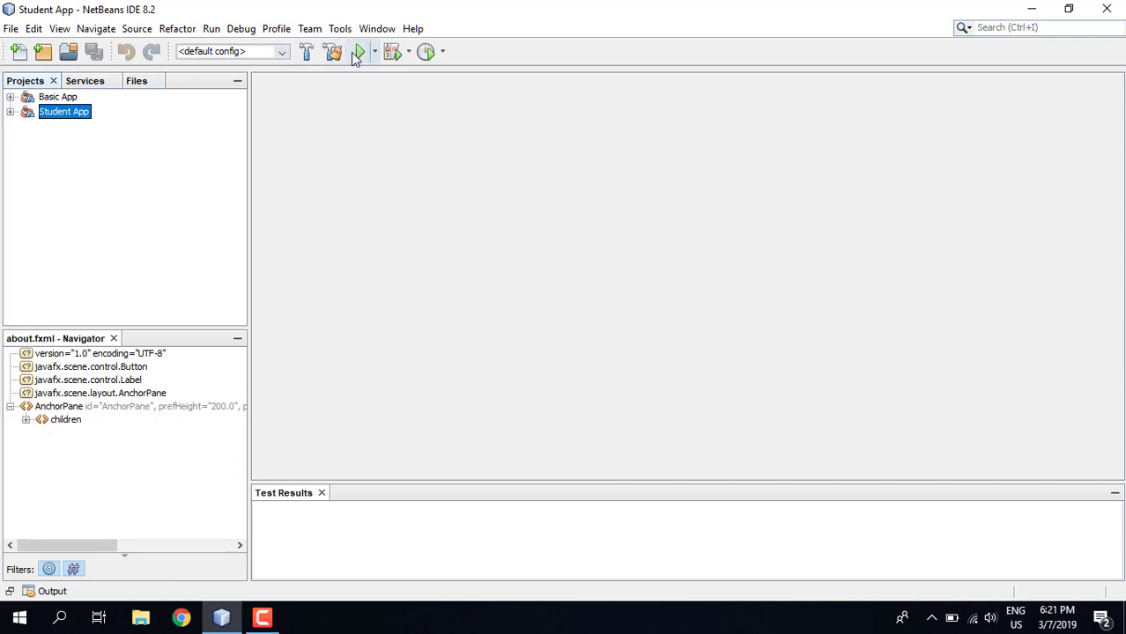
pyautogui.click(356, 51)
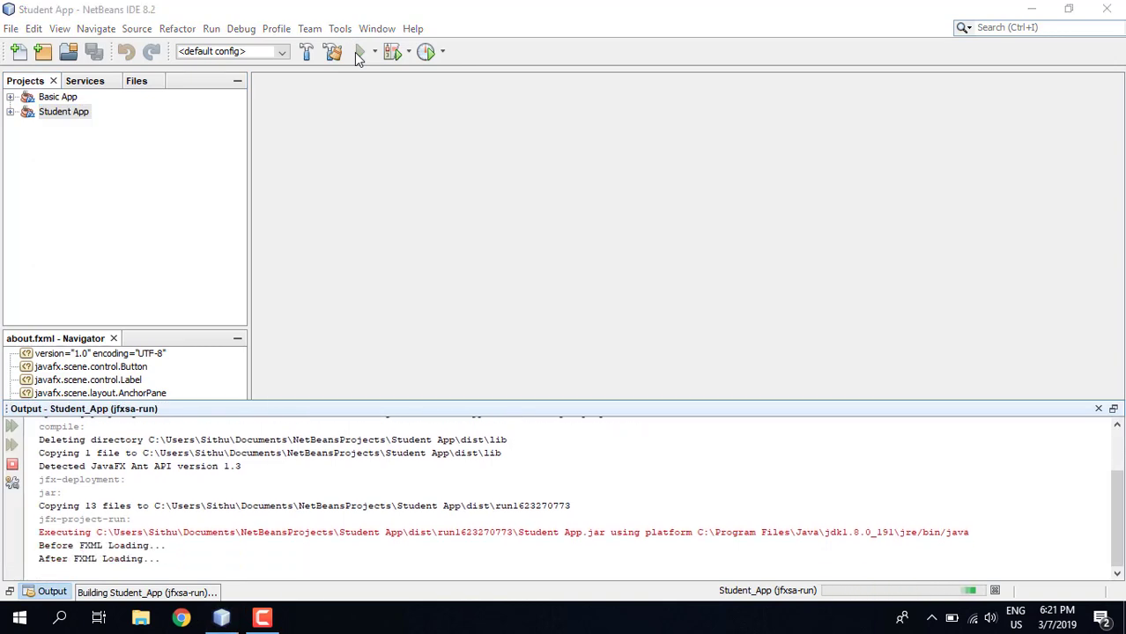
# Bring up the launched Student App window and reposition it over the IDE
pyautogui.click(359, 49)
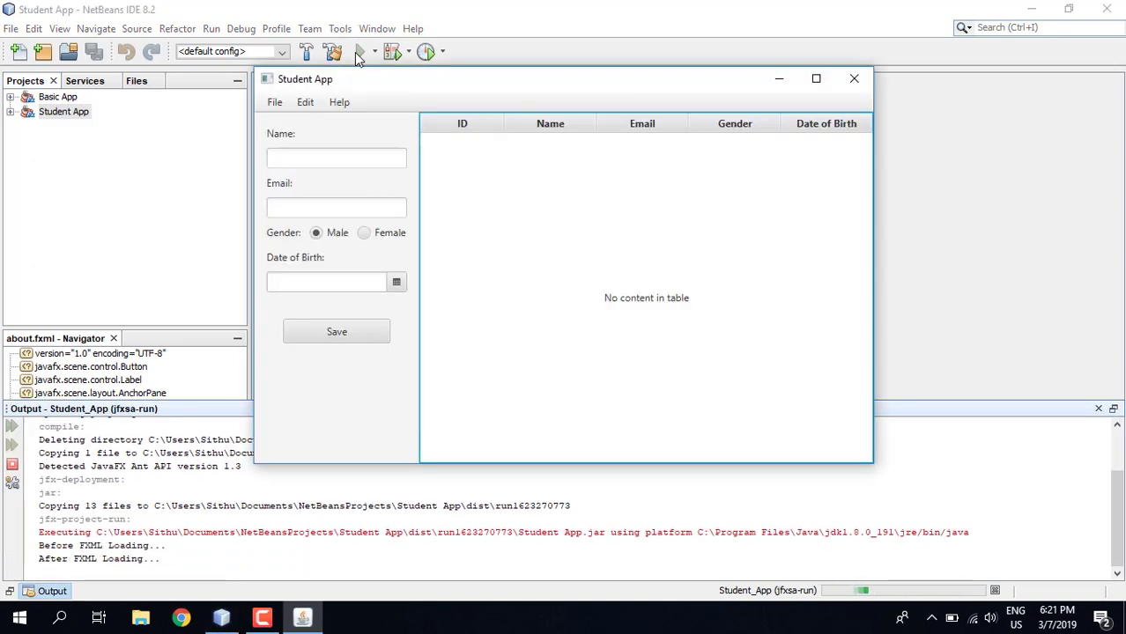
pyautogui.moveTo(458, 95)
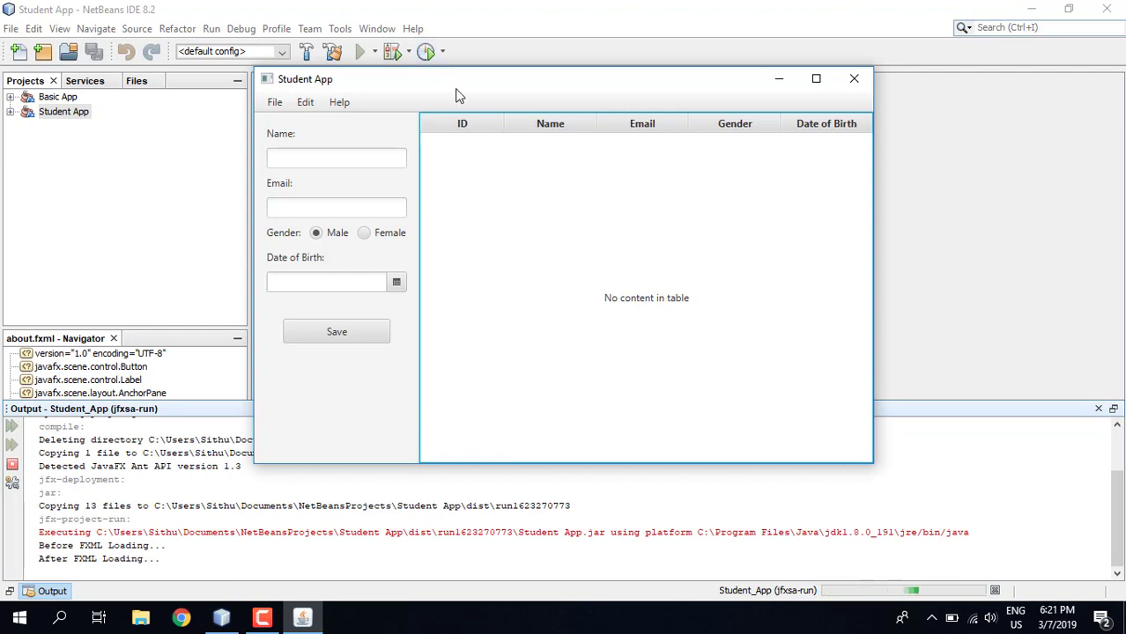
pyautogui.moveTo(458, 78); pyautogui.dragTo(588, 55)
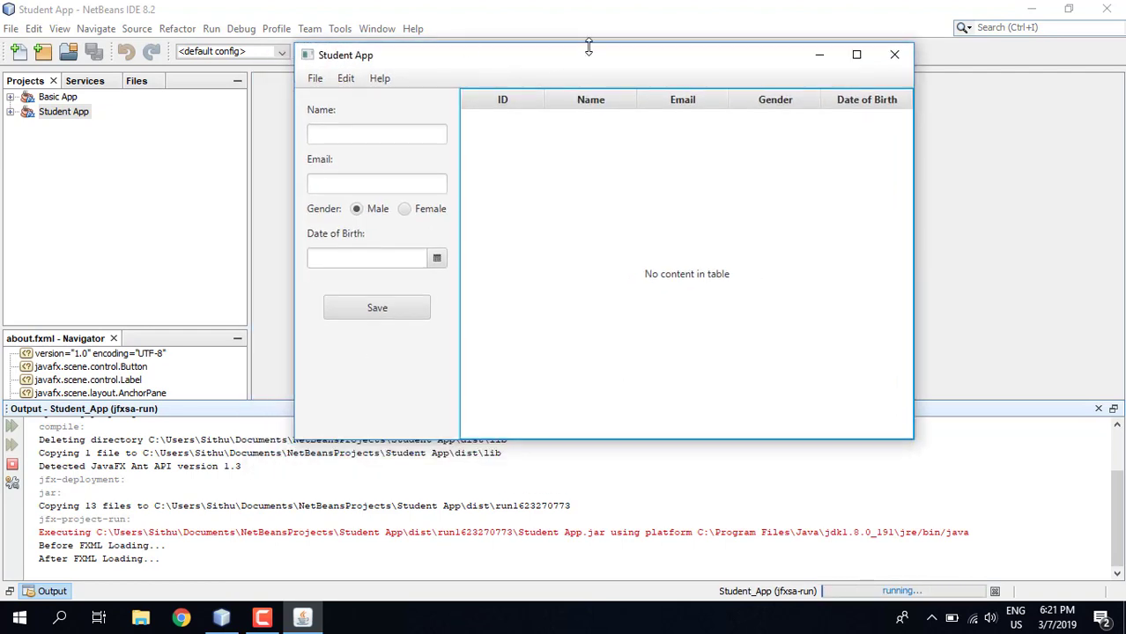
pyautogui.moveTo(641, 84)
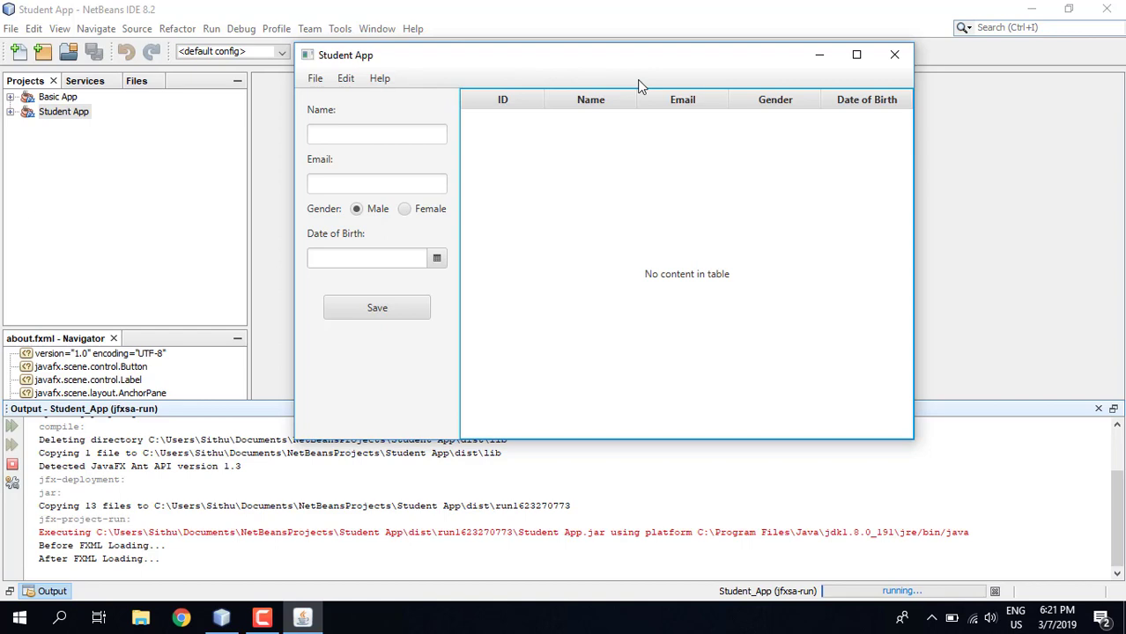
pyautogui.moveTo(649, 320)
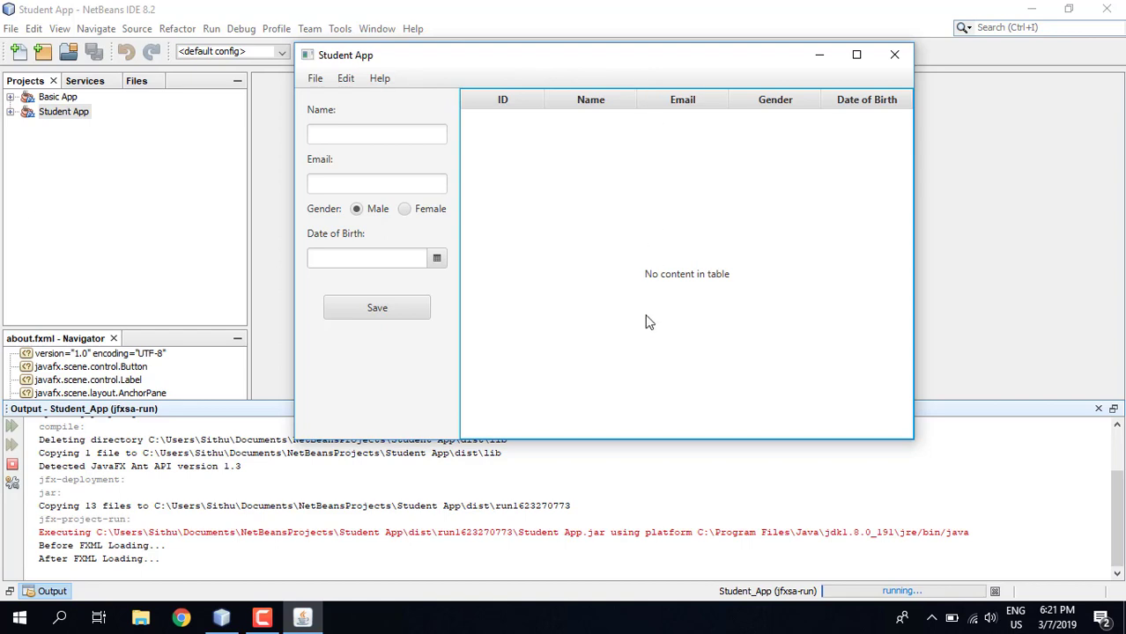
pyautogui.moveTo(634, 318)
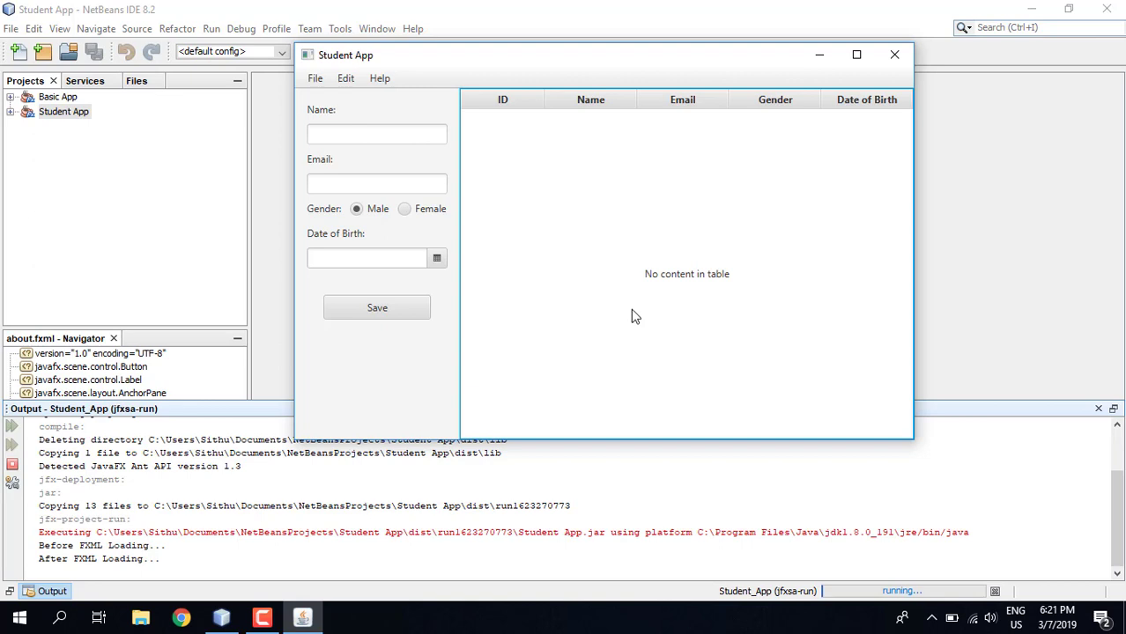
pyautogui.moveTo(409, 92)
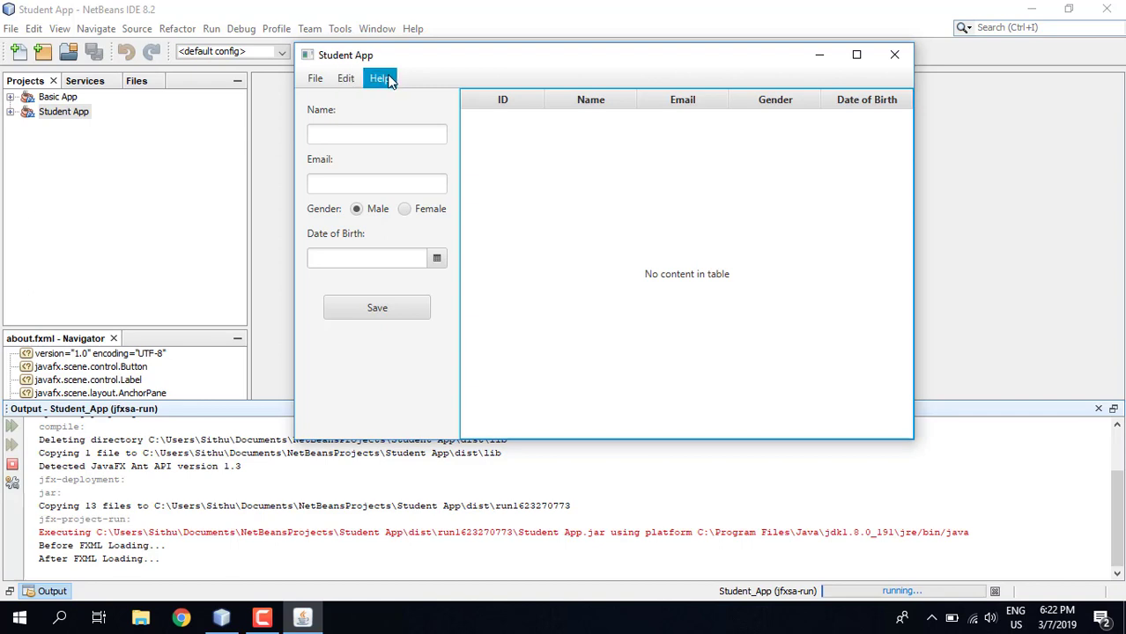
pyautogui.click(314, 78)
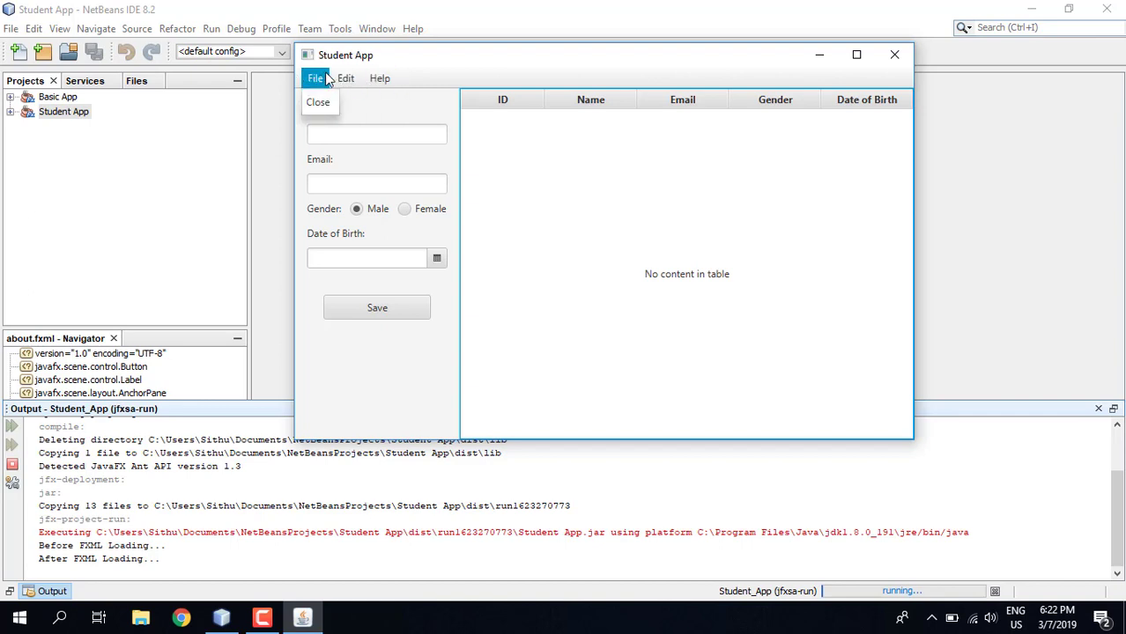
pyautogui.click(379, 77)
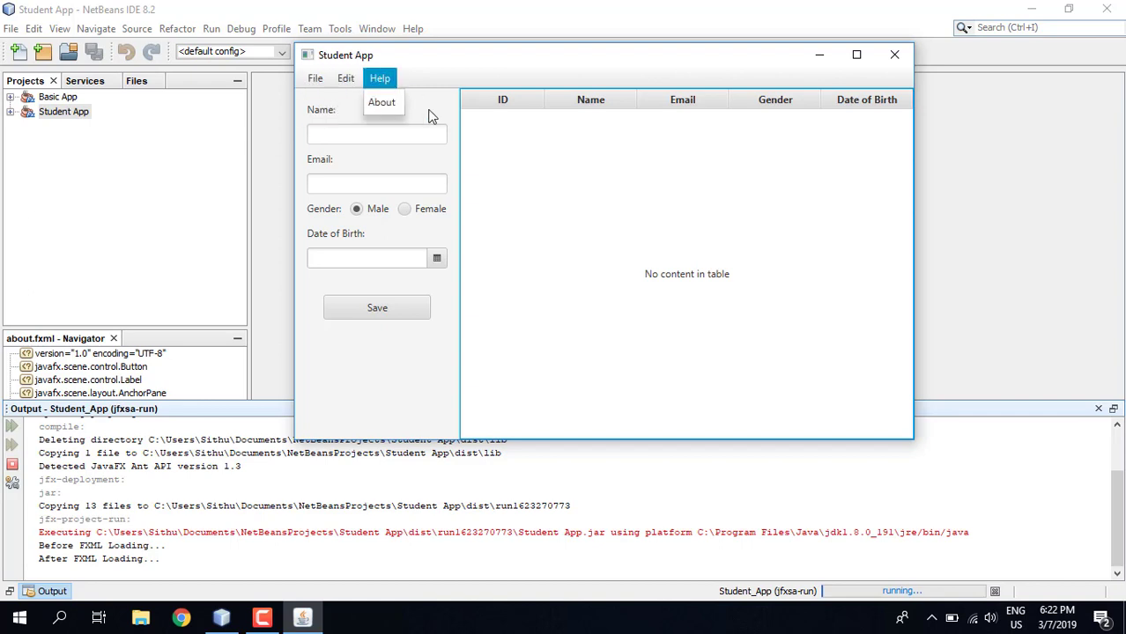
pyautogui.click(530, 95)
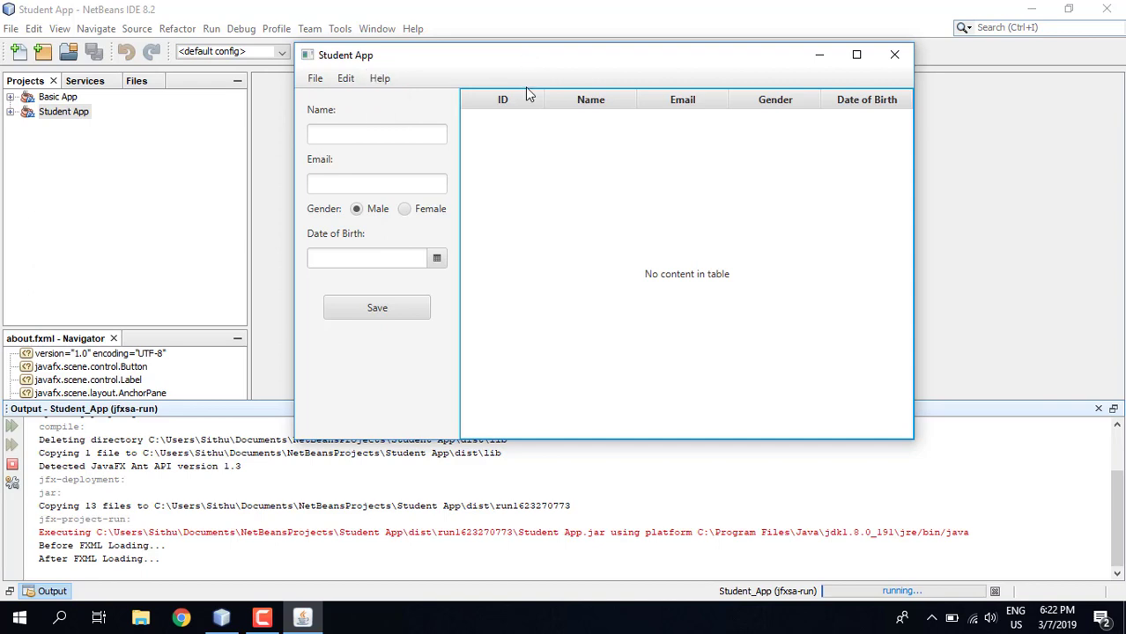
pyautogui.moveTo(347, 96)
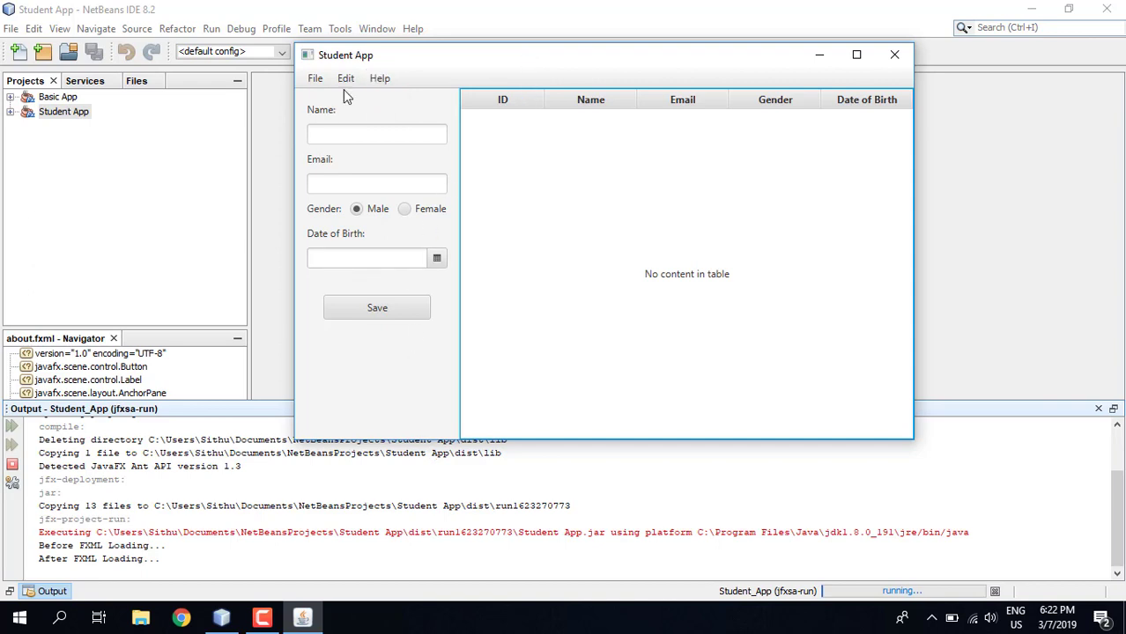
pyautogui.click(379, 77)
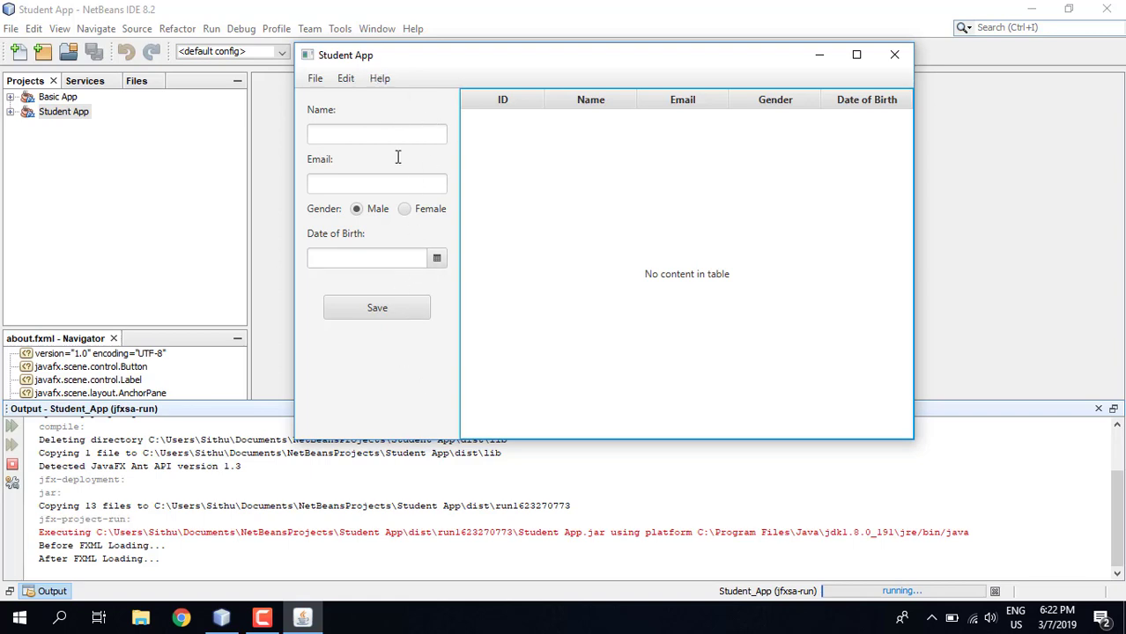
pyautogui.click(377, 134)
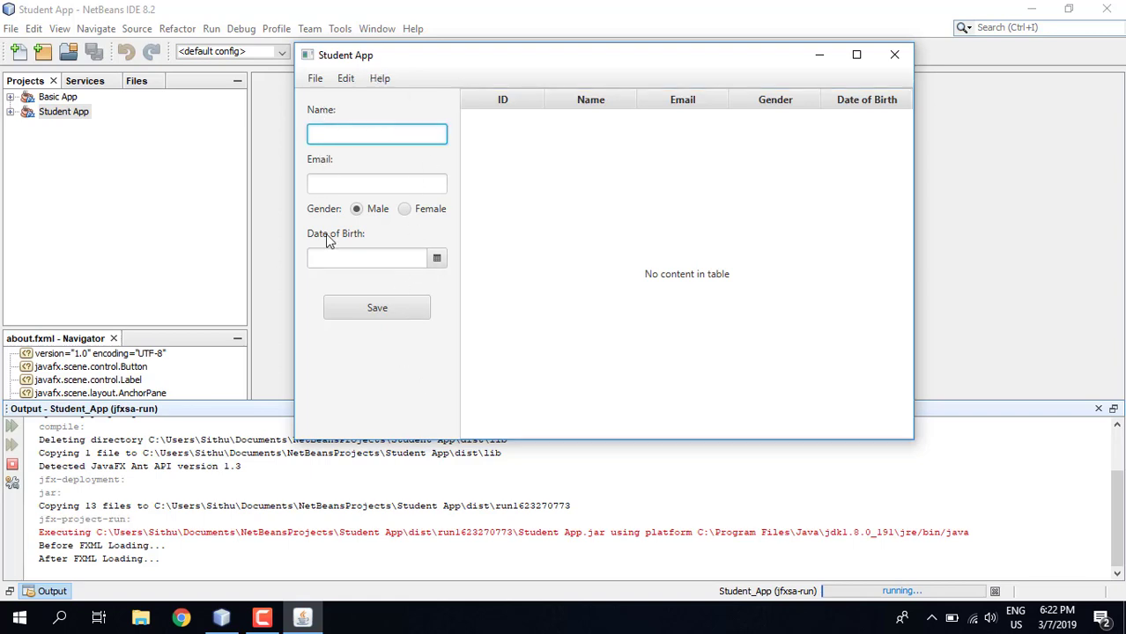
pyautogui.click(377, 184)
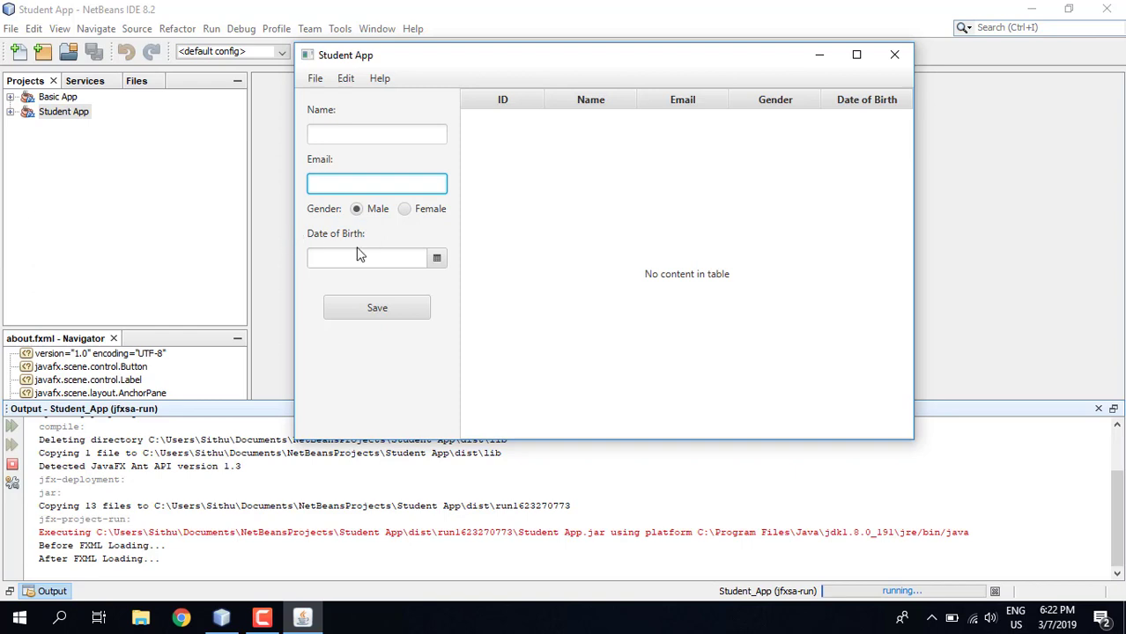